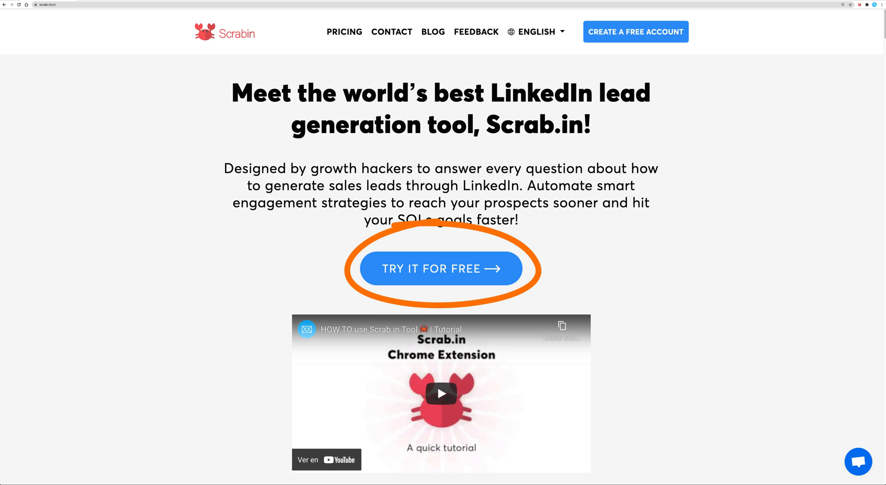
Install the Scrab.in extension from its Chrome Web Store page
click(441, 268)
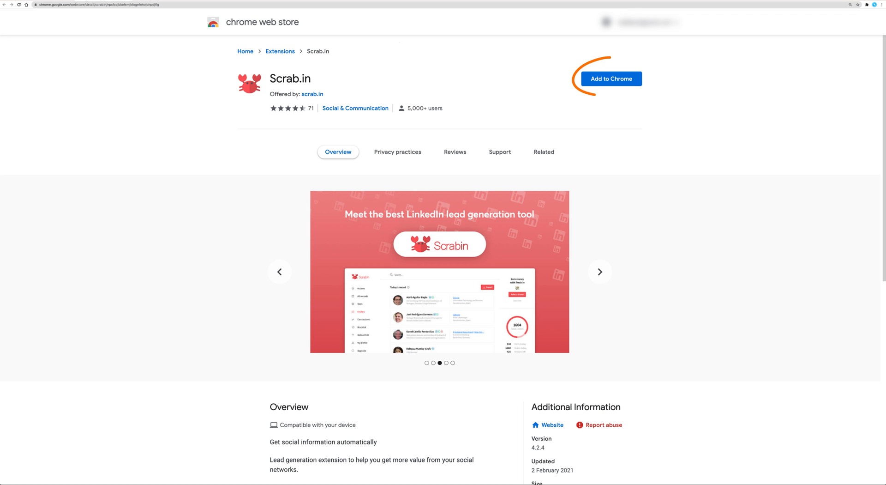
click(611, 79)
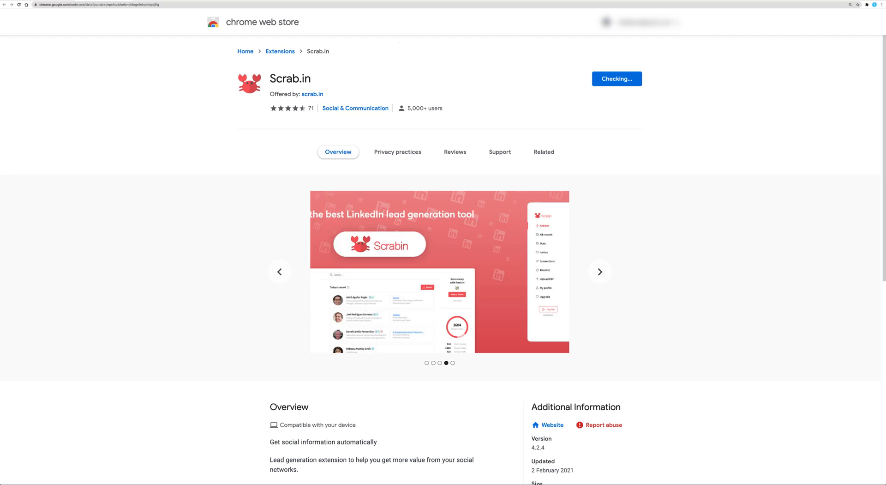
click(544, 151)
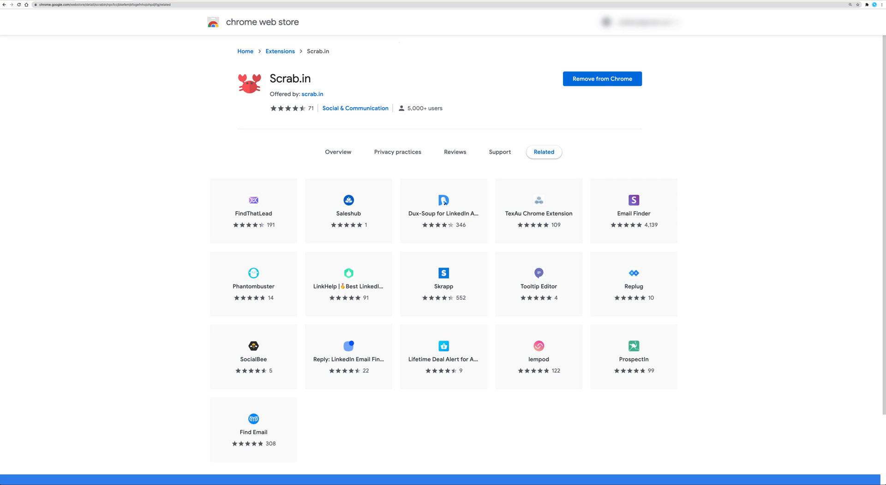
Sign in to Scrab.in from the extensions menu and open its Dashboard
click(825, 15)
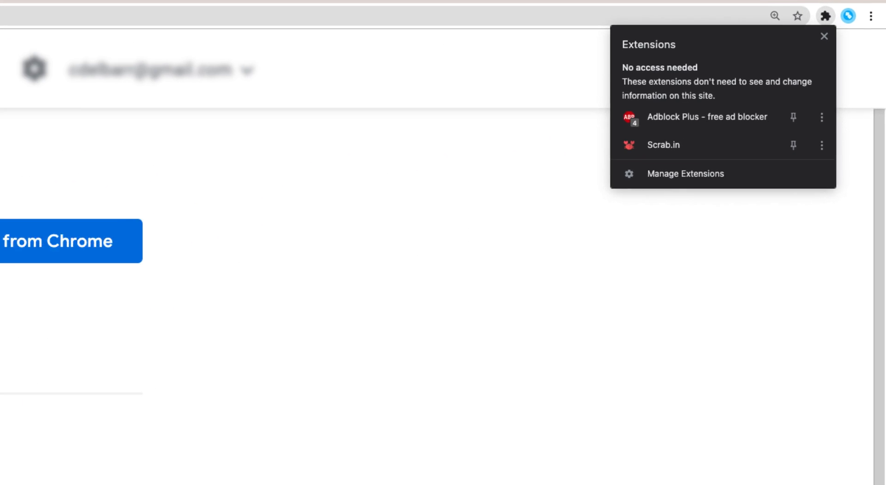
click(793, 146)
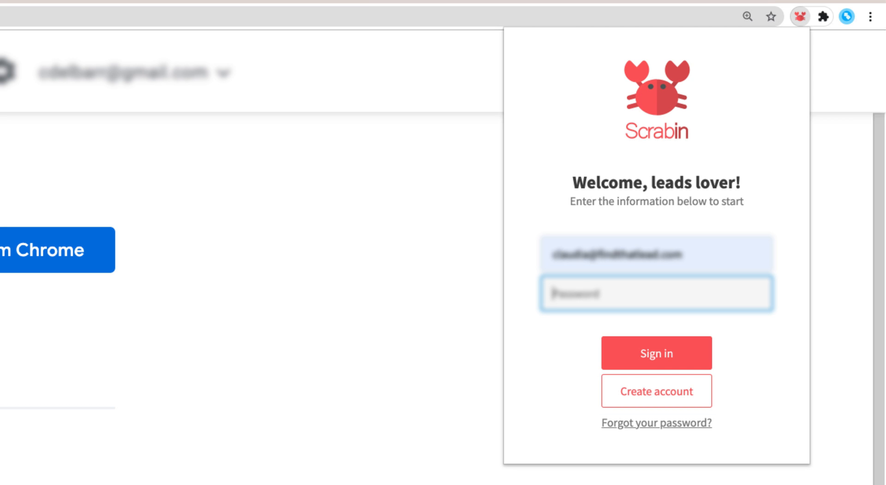
click(655, 352)
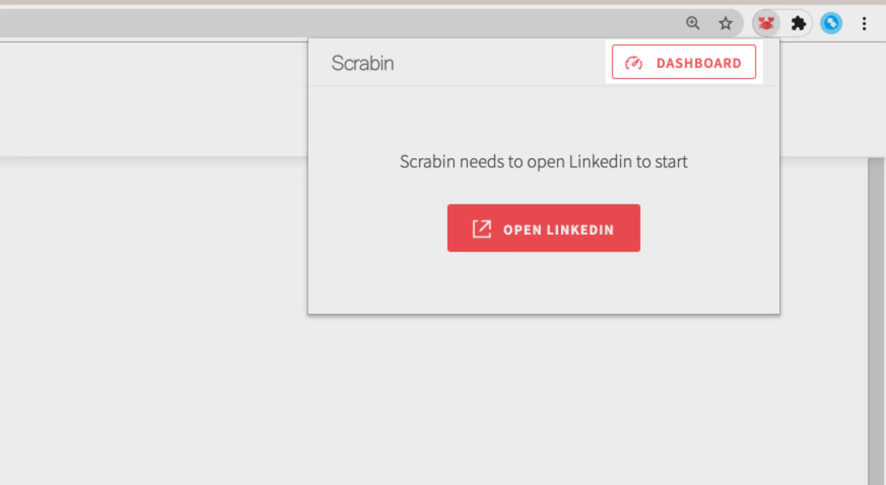
click(684, 62)
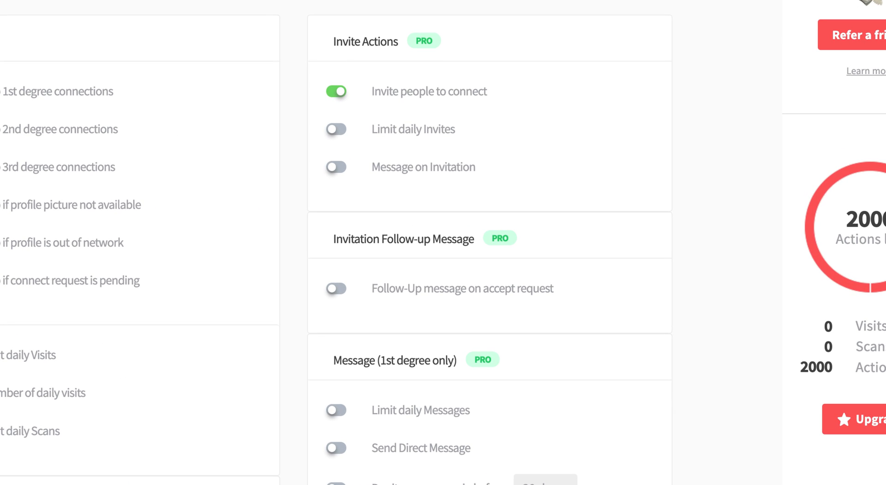
Attach the invitation message 'Hi %name|There%, hope you are doing well.'
click(336, 167)
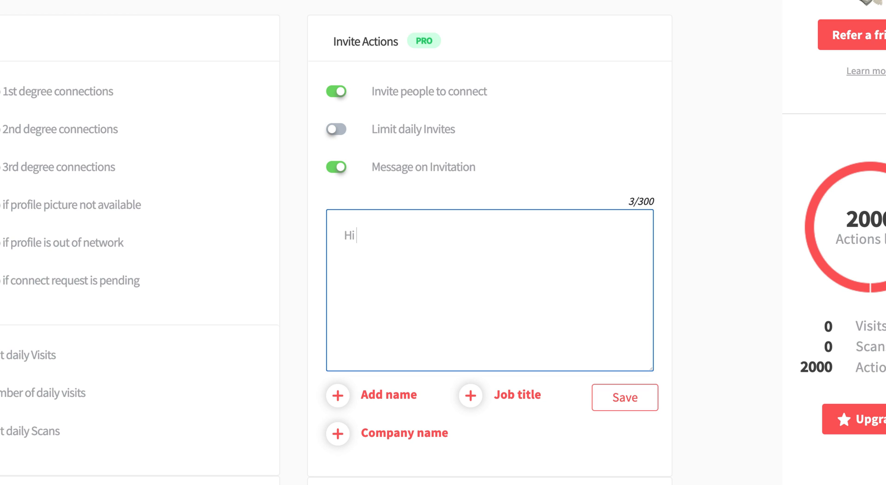
text(%name|There%, h)
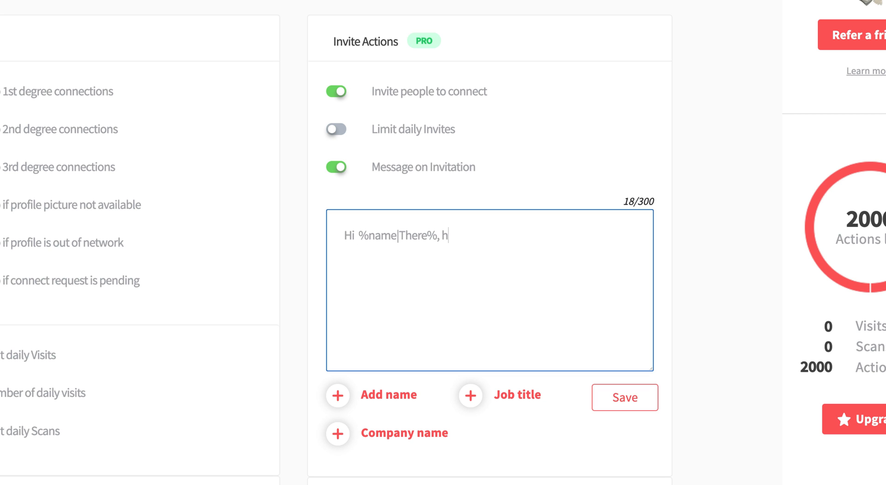
text(ope you are doing well.)
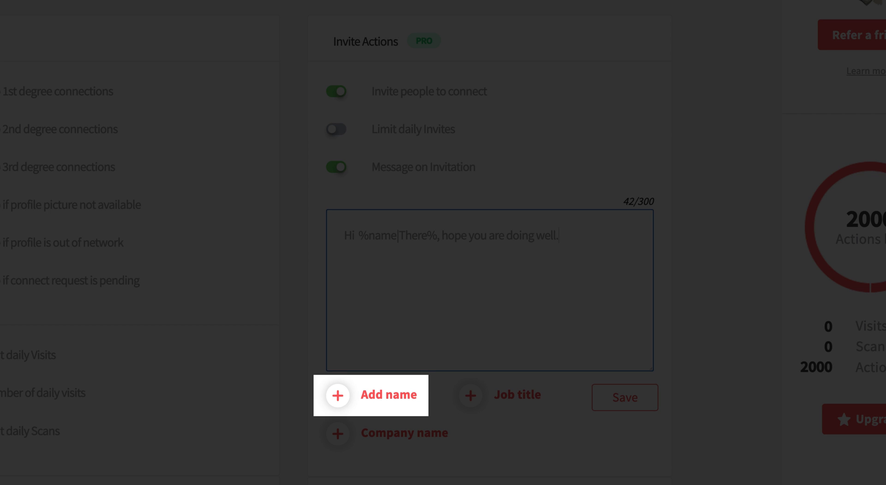
mouse_move(405, 432)
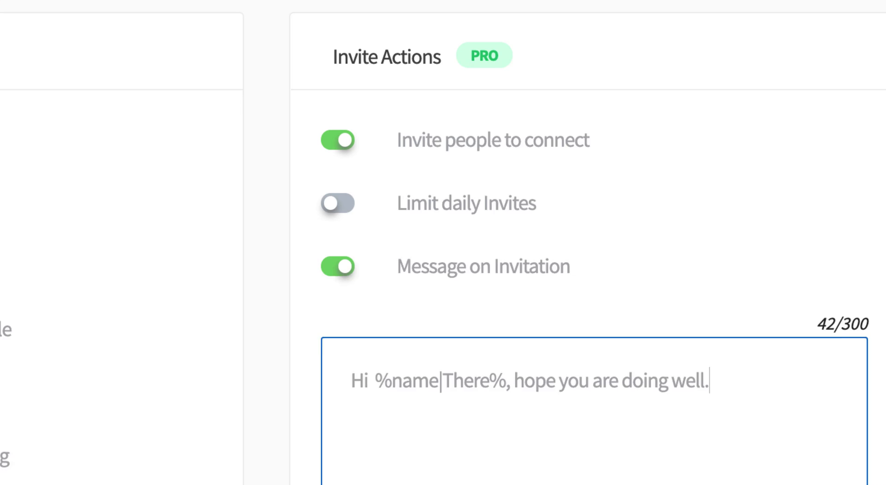
Limit daily invites to 100 and scroll down toward Save
click(337, 203)
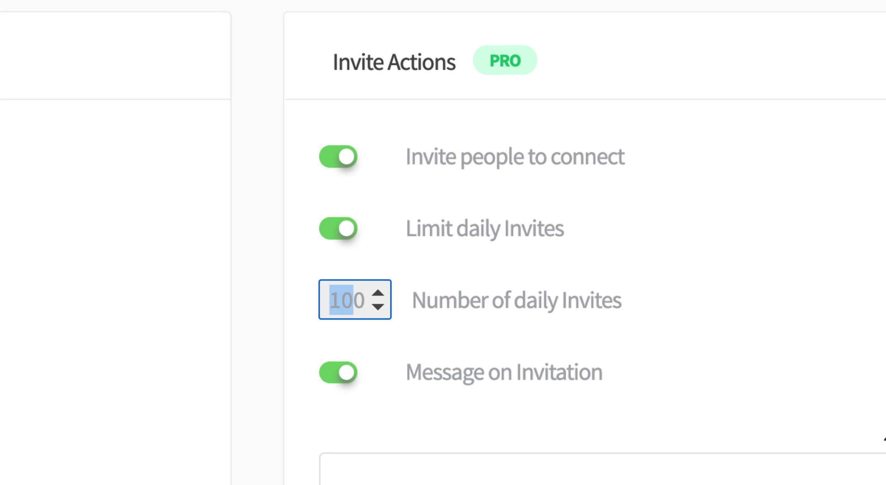
scroll(down, 3)
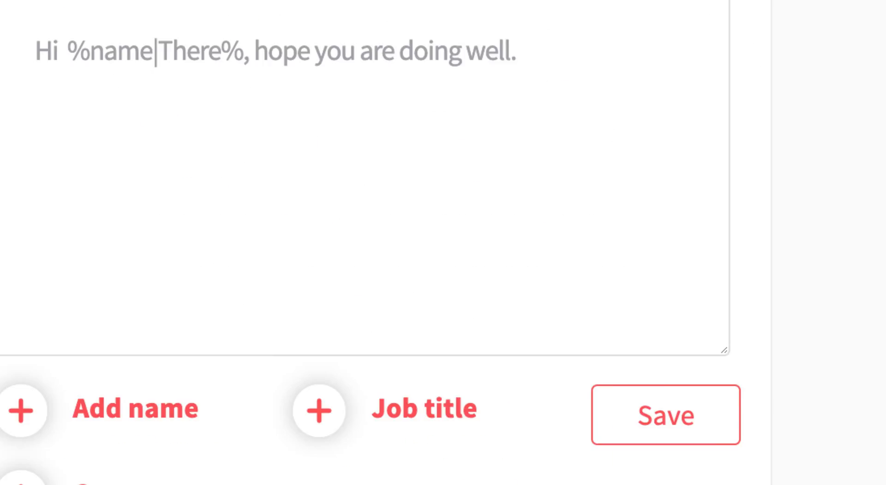
scroll(down, 3)
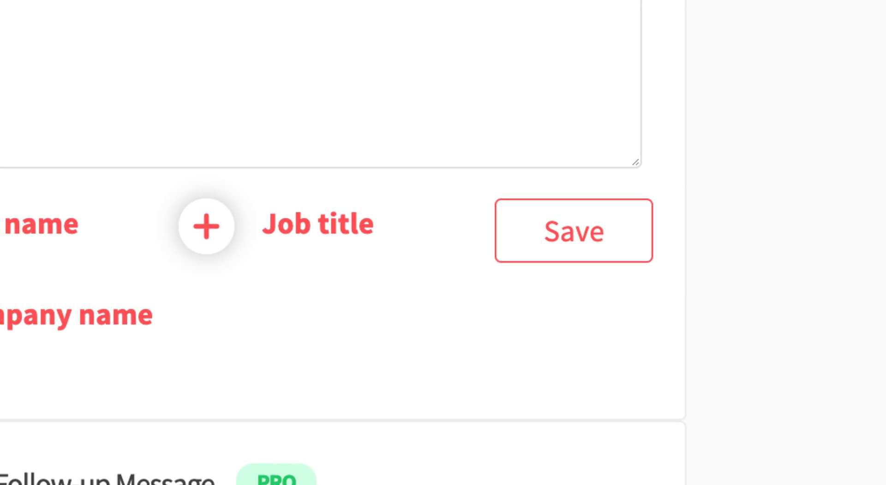
scroll(down, 3)
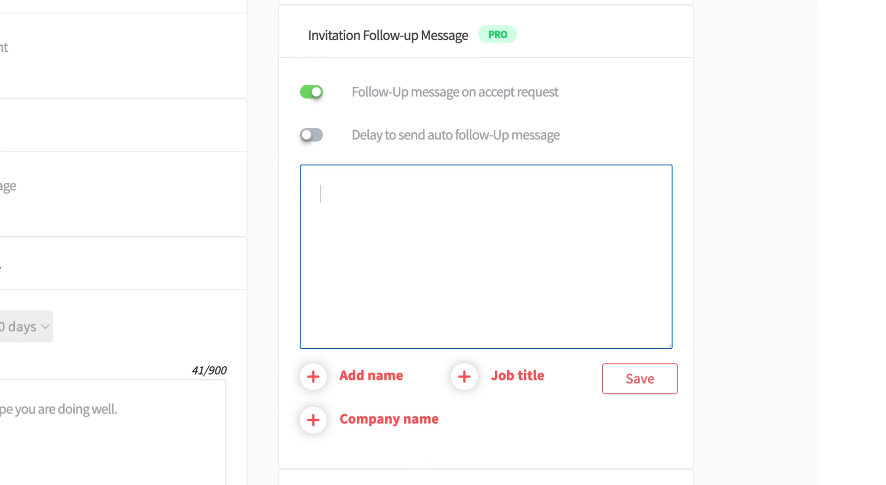
Set follow-up 'Thanks for adding me to your network, %name|There%!' with a 10-minute delay
text(Thanks for adding me to your)
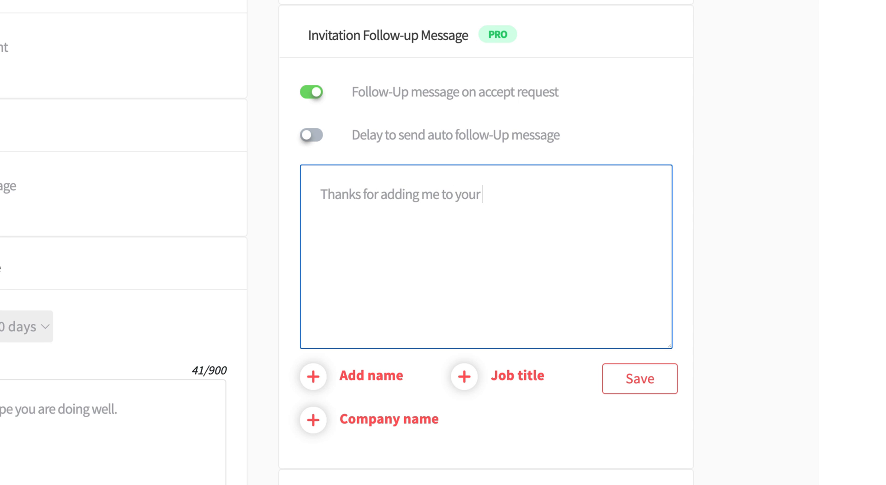
text(network, %name|There%!)
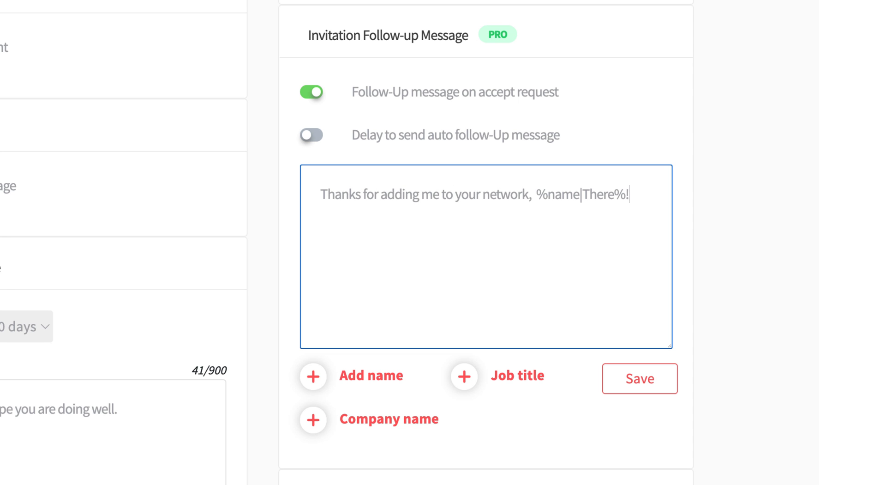
click(312, 134)
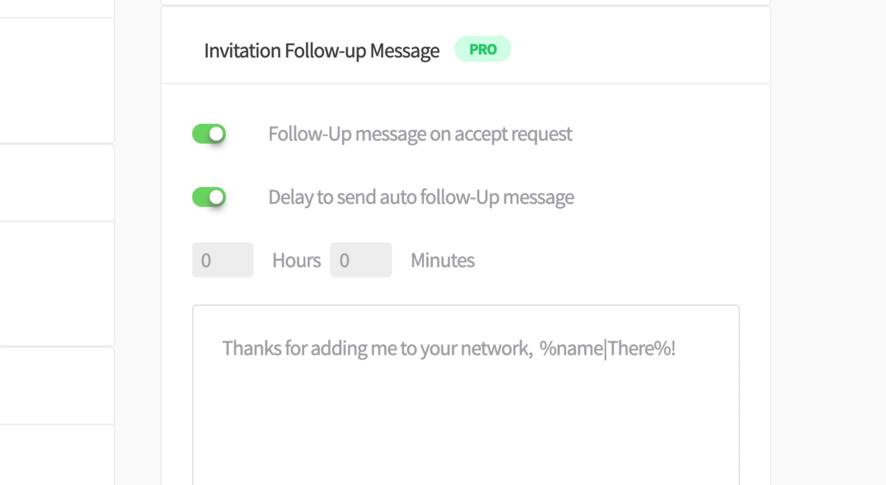
text(10)
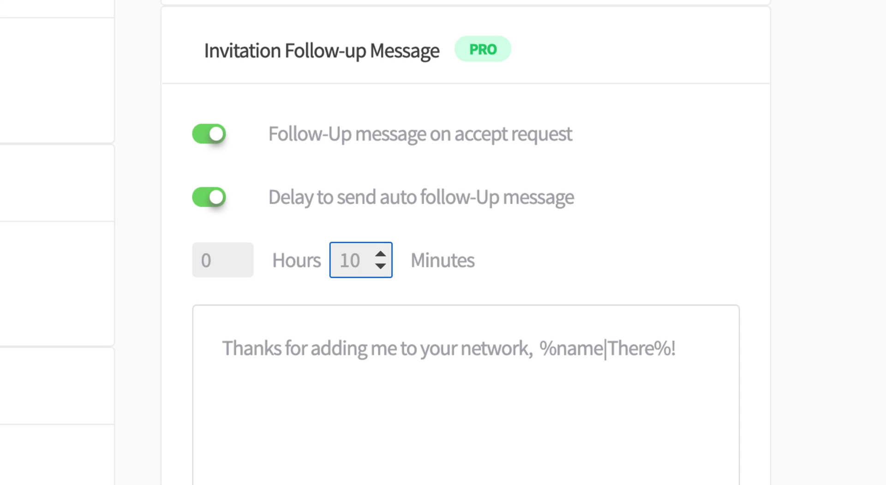
scroll(down, 3)
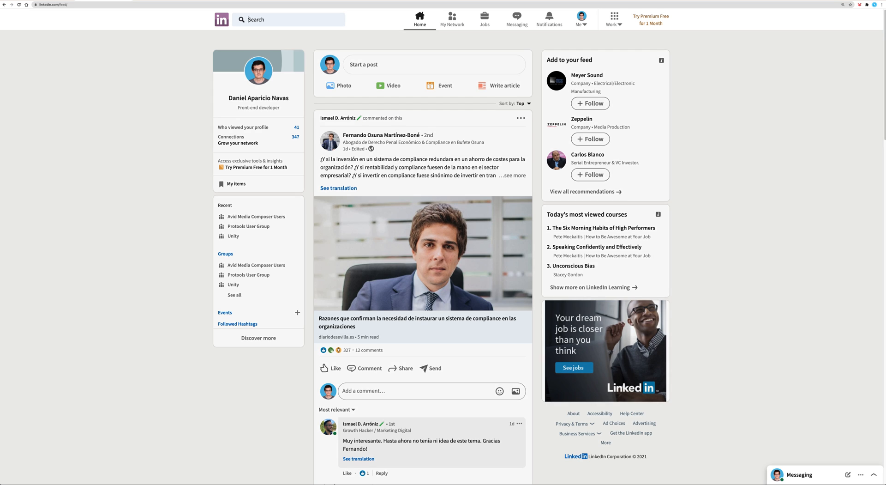
Search people for 'Developer' in the United Kingdom and view a profile being visited
text(Developer)
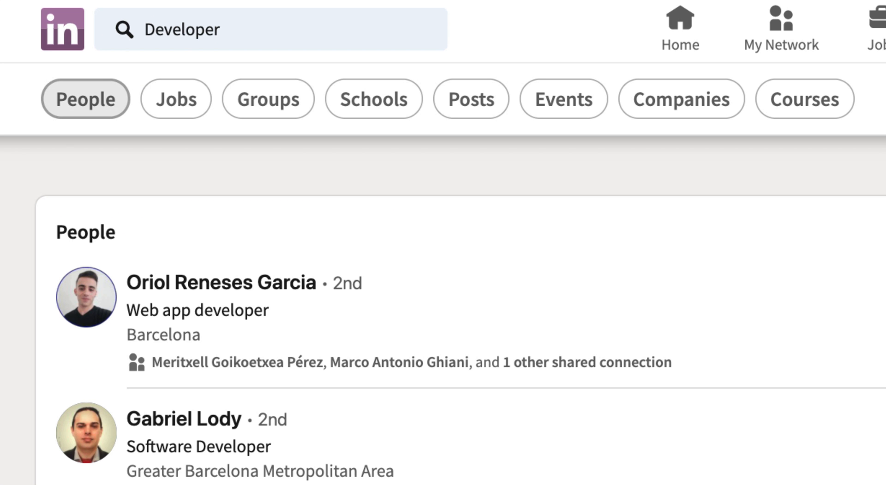
click(410, 98)
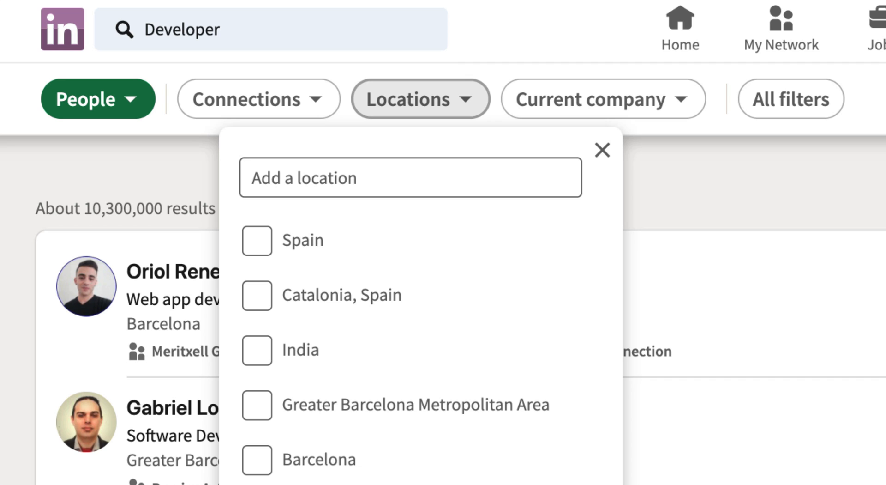
click(410, 177)
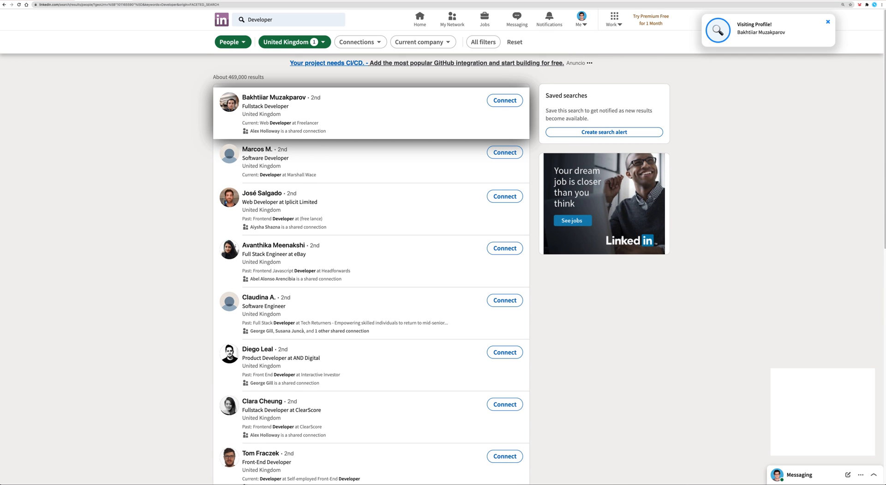
click(274, 97)
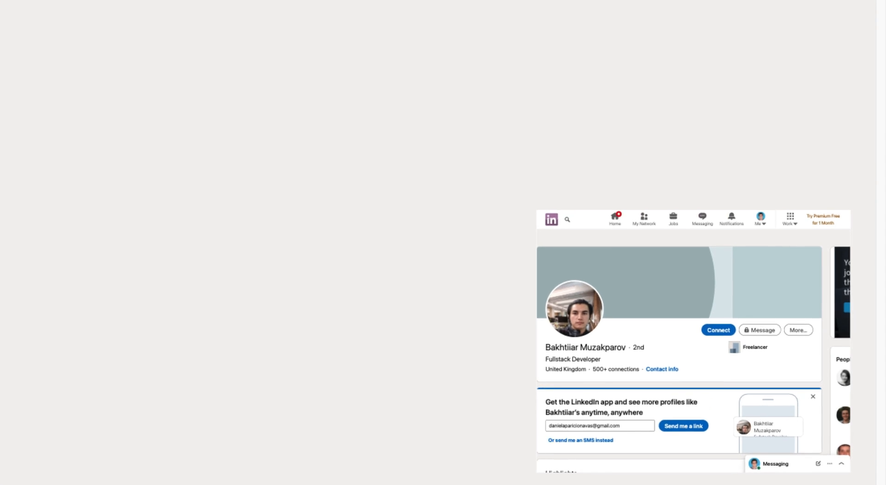
click(718, 329)
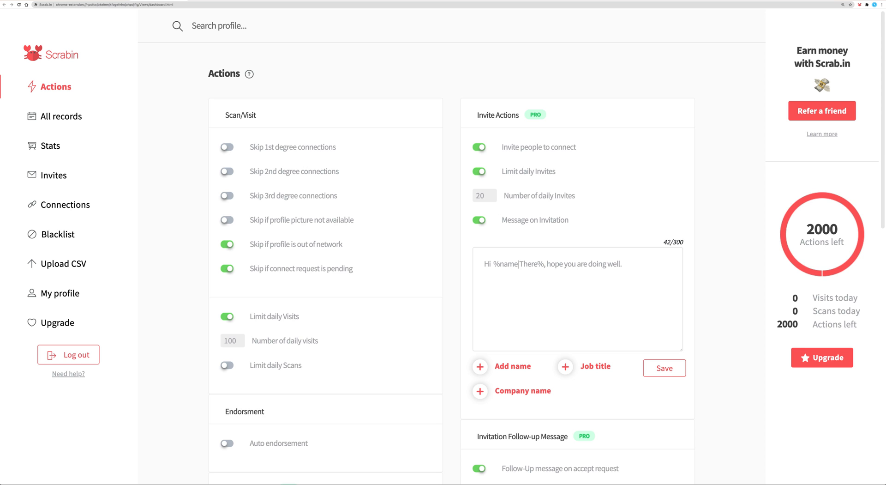
Scroll down the Actions settings and enter 'CEO'
scroll(down, 3)
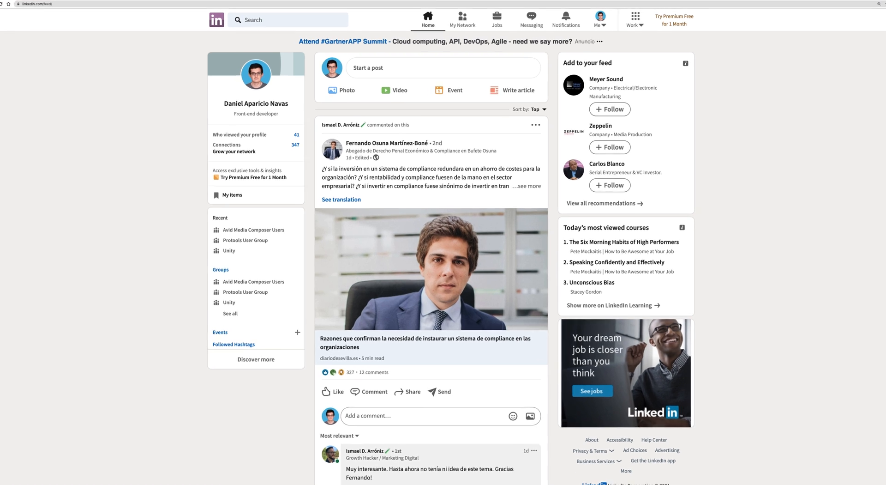
text(CEO)
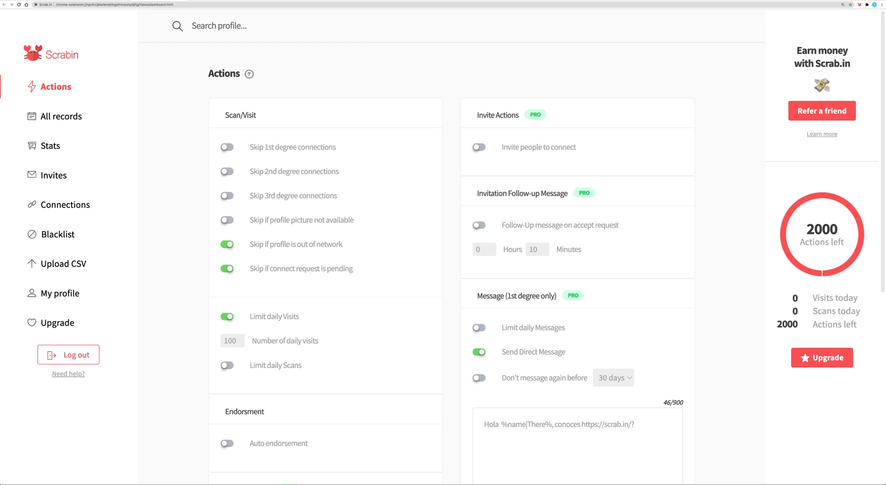
Export the 56 leads from All records and dismiss the success message
click(61, 116)
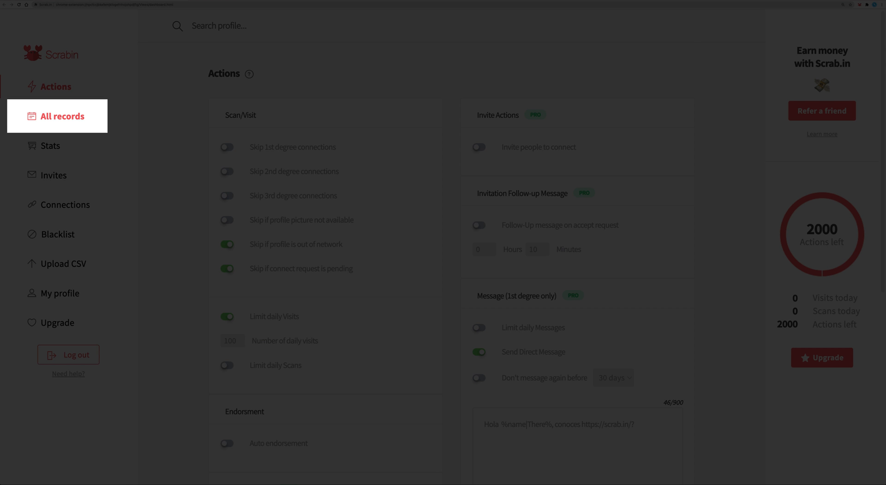
click(61, 116)
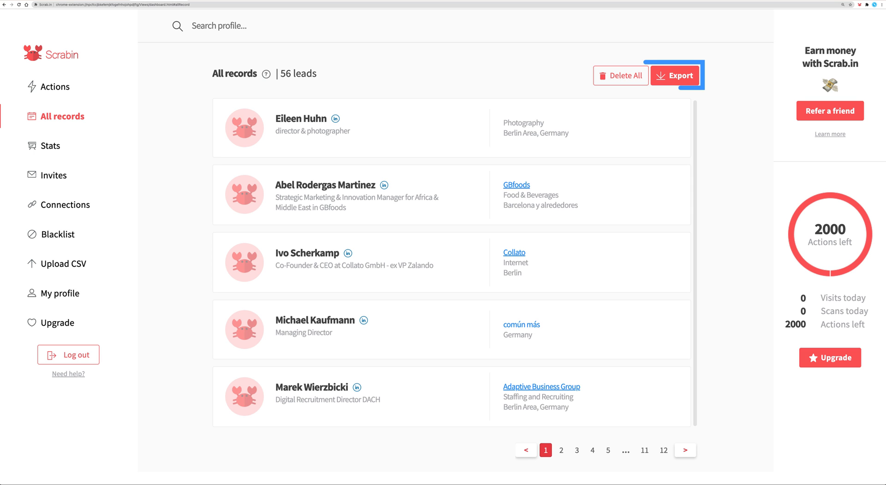
click(675, 75)
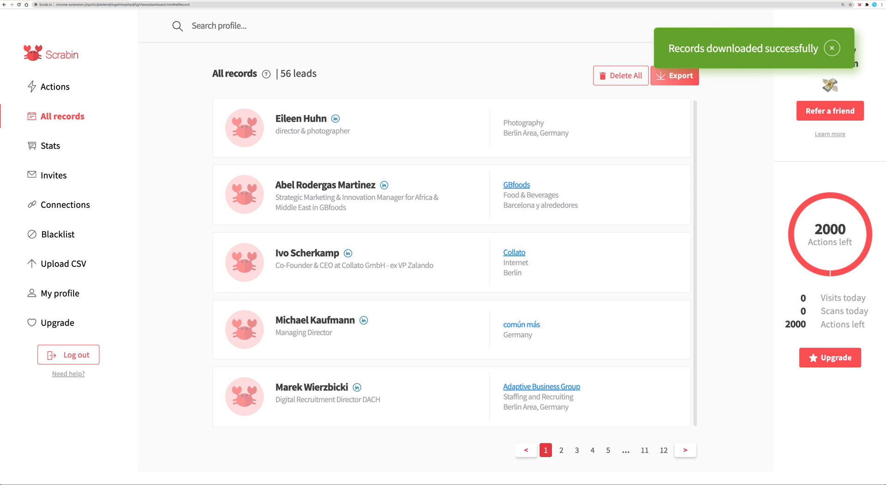
click(674, 75)
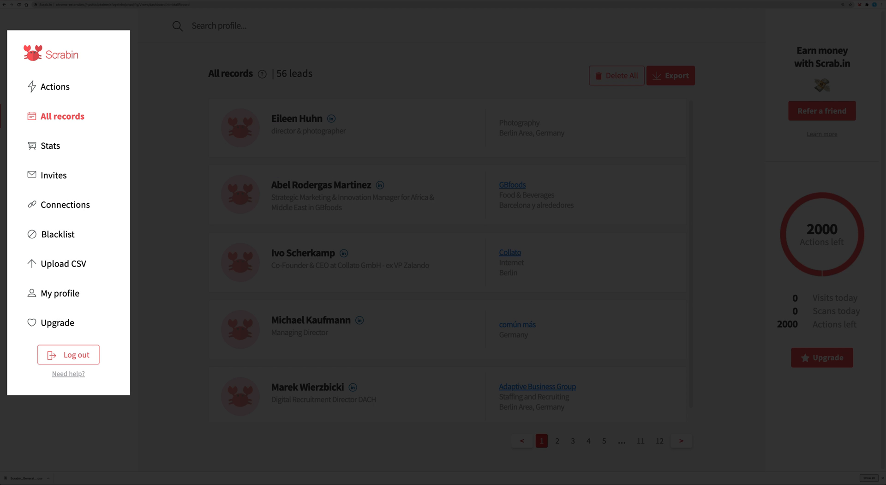
Open the List of LinkedIn Profiles spreadsheet of profile links
click(62, 263)
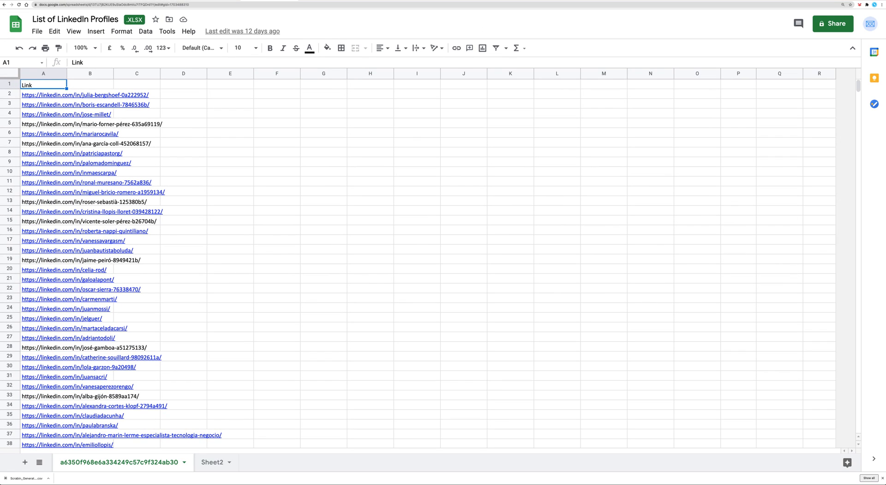
click(79, 478)
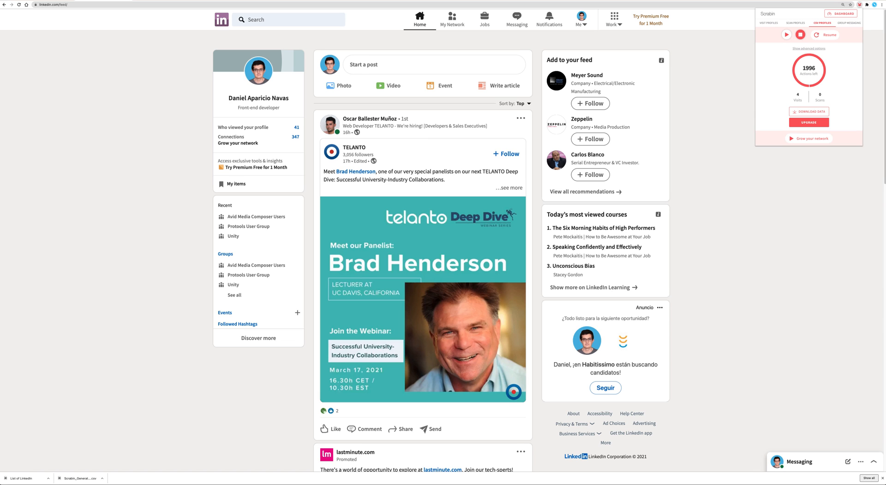
Start Scrab.in's automated run on the CSV Profiles list
click(823, 23)
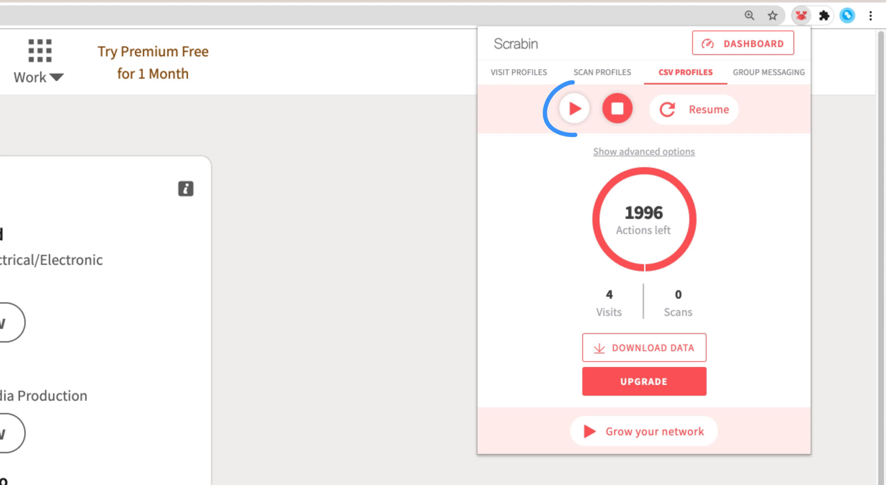
click(574, 108)
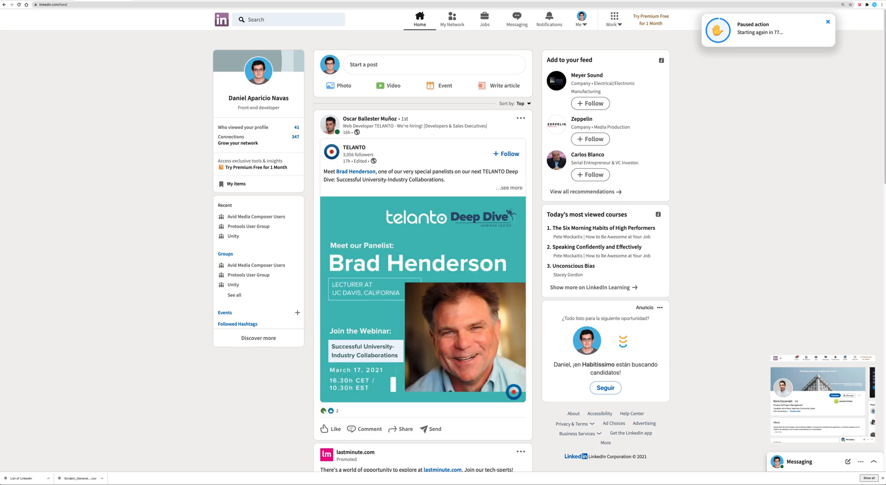
Send a connection request to a suggested person on My Network
click(451, 18)
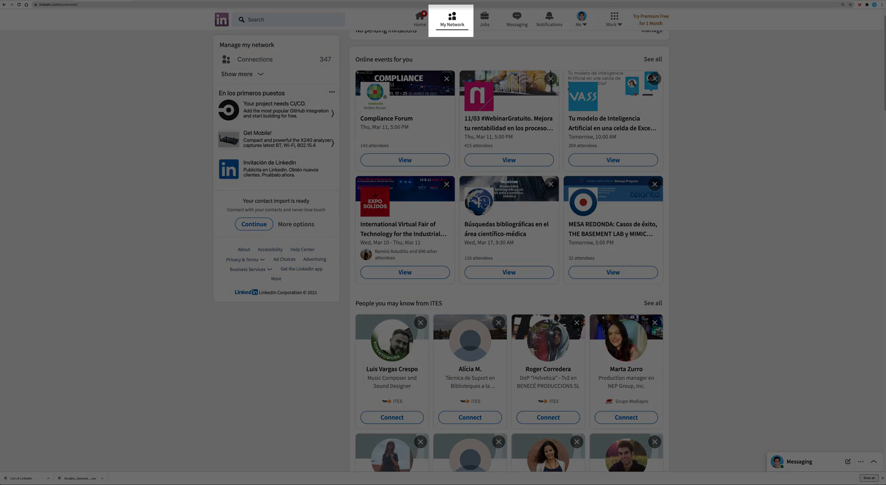
scroll(down, 3)
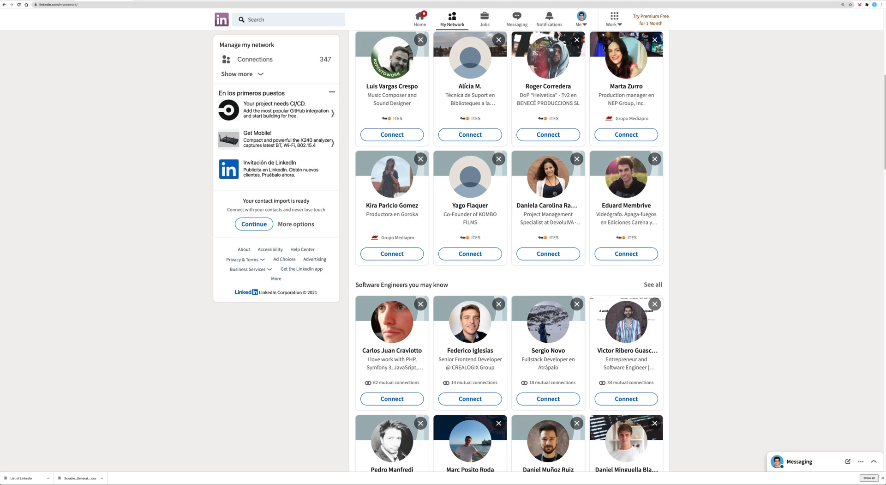
click(859, 5)
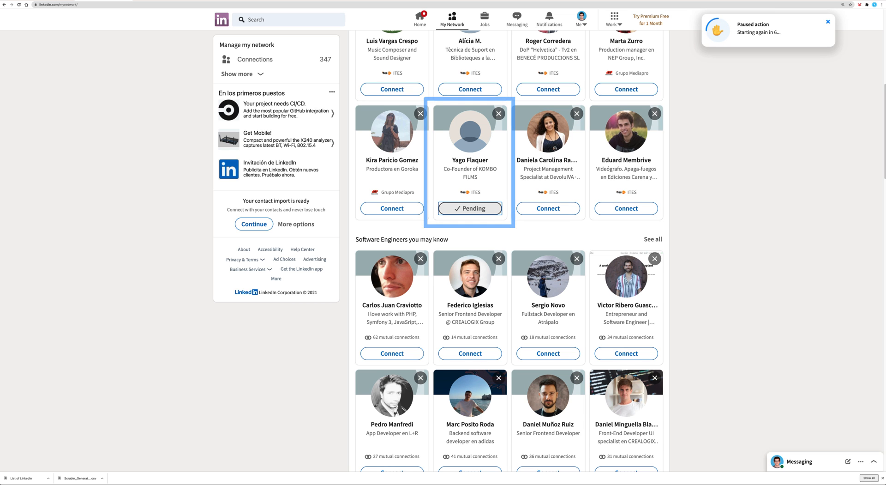
click(498, 113)
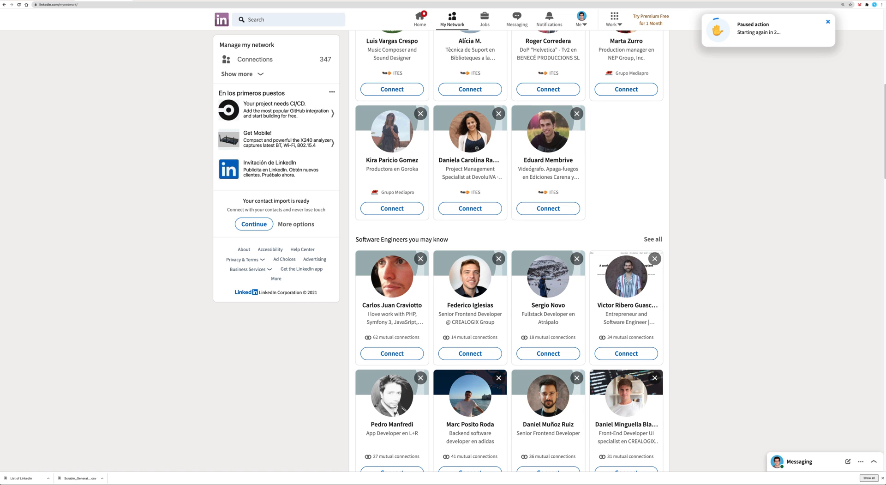